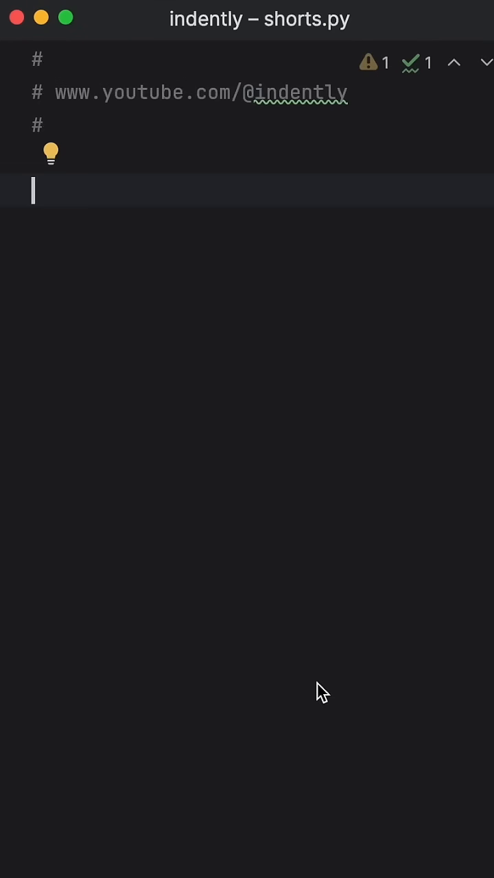
# - Define d = {'a': 3, 'b': 1, 'c': -5} below the header comments
pyautogui.write("d = {'a': 3, 'b': 1, 'c': -5}")
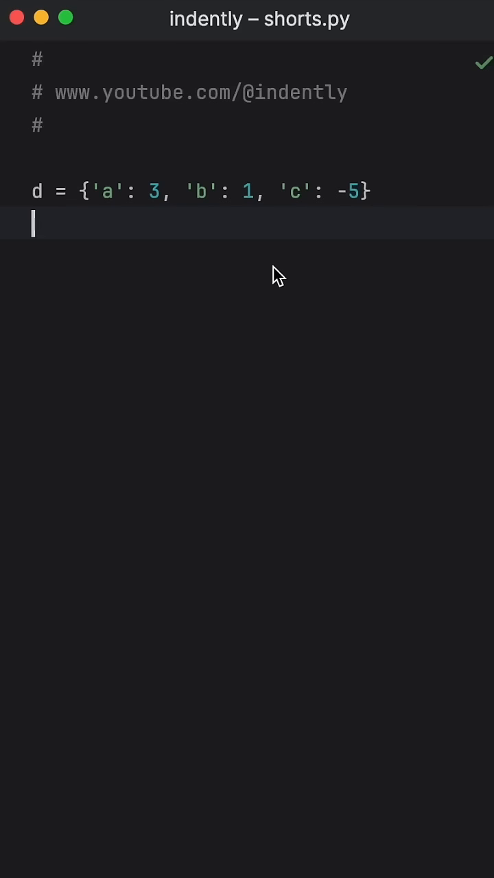
# - Write s1 = sorted(d.items(), key=lambda item: item[1]) to sort by value
pyautogui.write('s1 =')
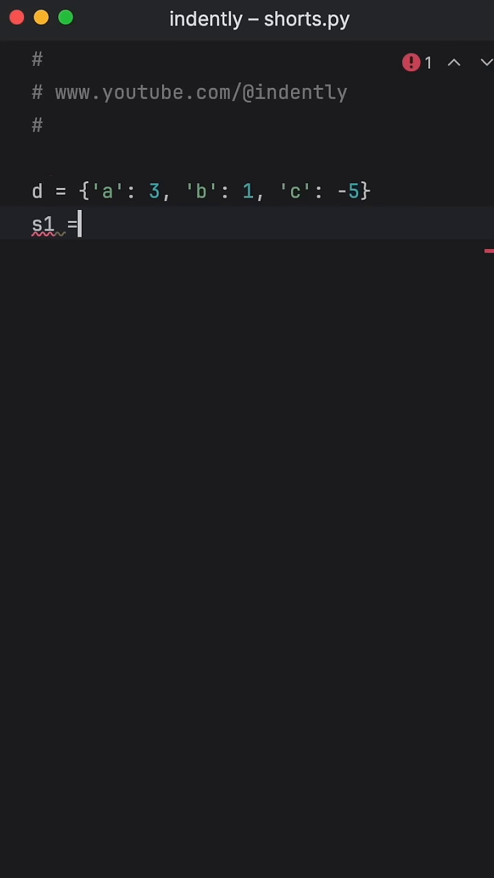
pyautogui.write('sorted(d.')
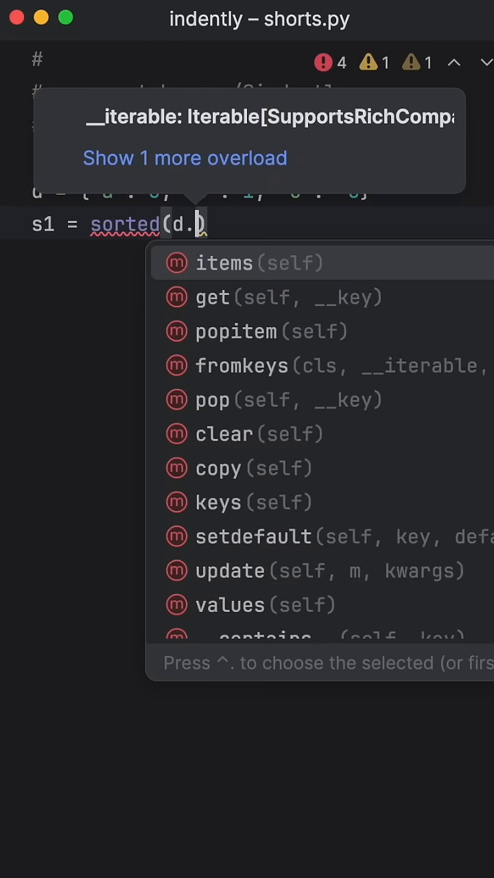
pyautogui.click(225, 263)
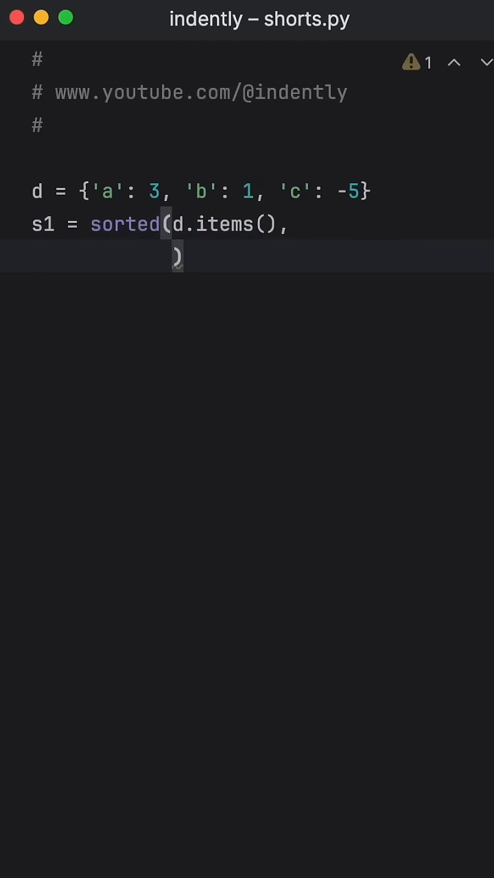
pyautogui.write('key=lambda')
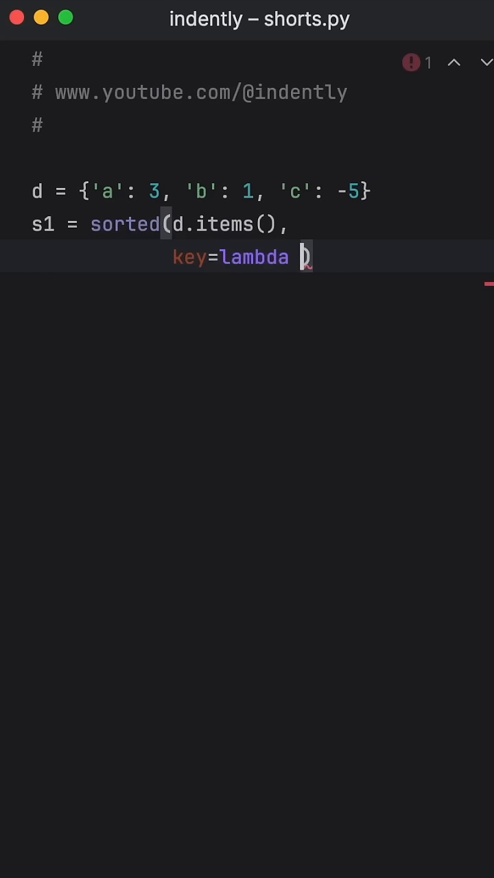
pyautogui.write('item: item[1')
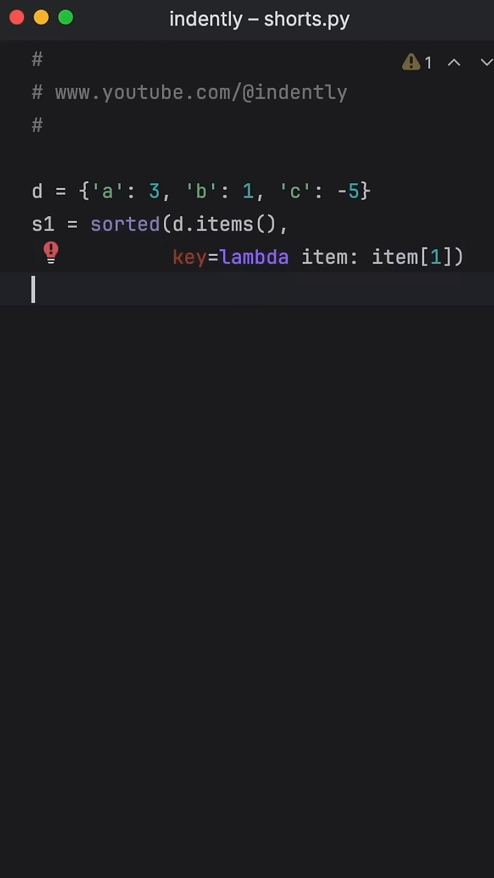
# - Add print(dict(s1)) to show the sorted result as a dictionary
pyautogui.write('print()')
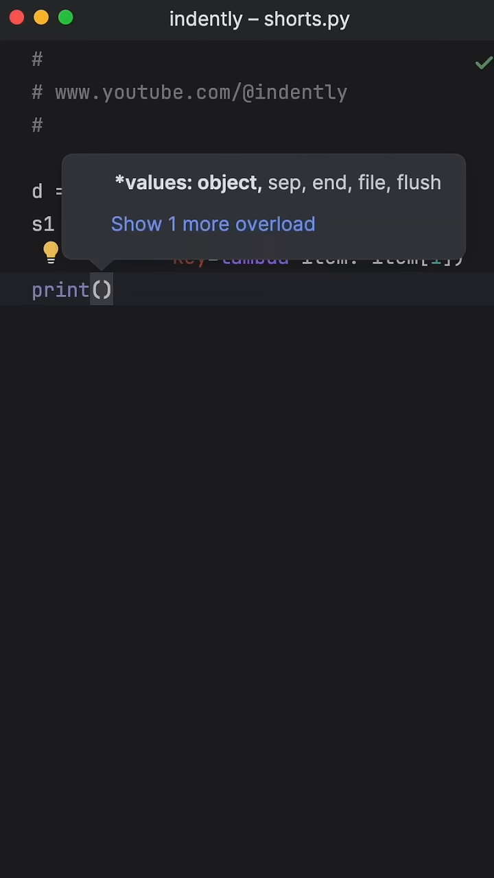
pyautogui.write('dict(s1')
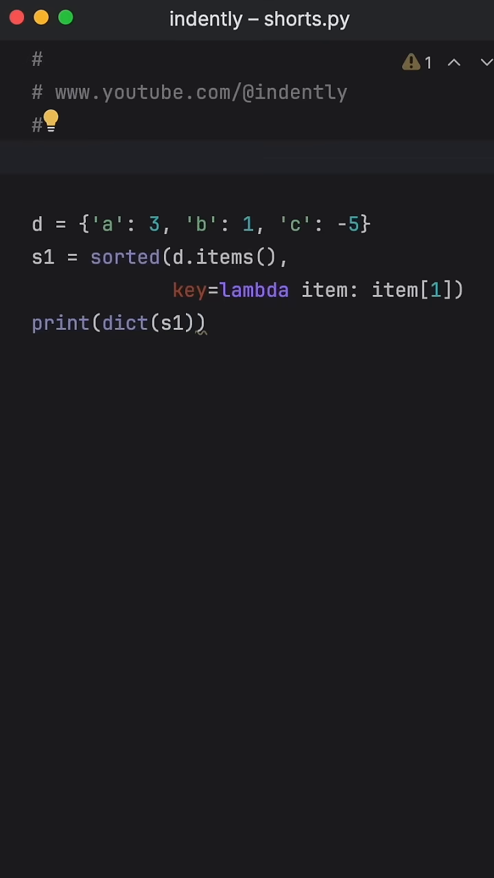
# - Import itemgetter from operator and use itemgetter(1) as the sort key, then run
pyautogui.write('from operator import')
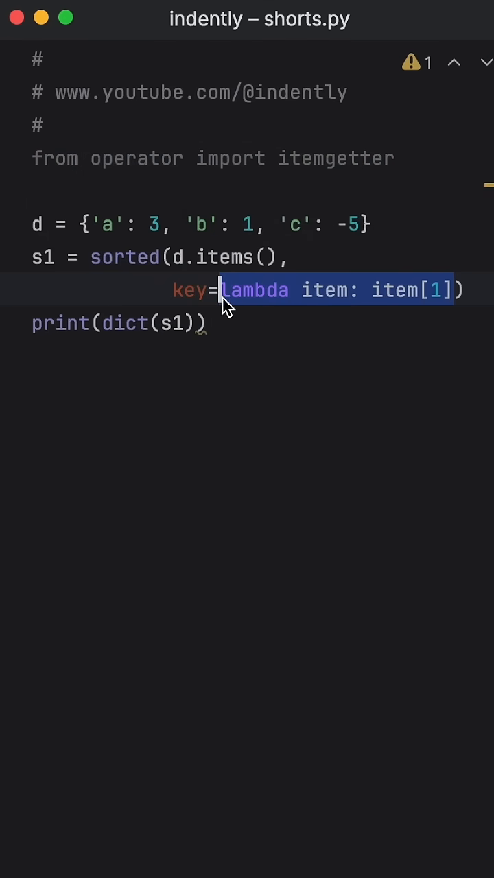
pyautogui.write('itemgetter')
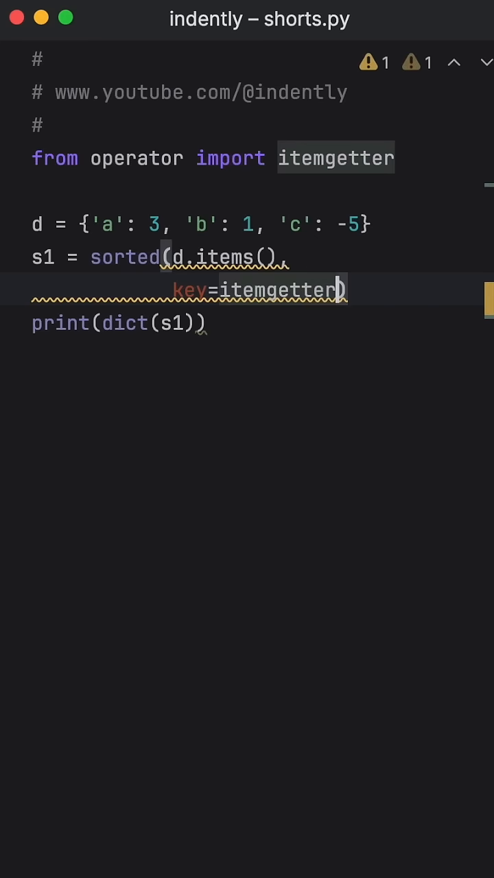
pyautogui.write('(1)')
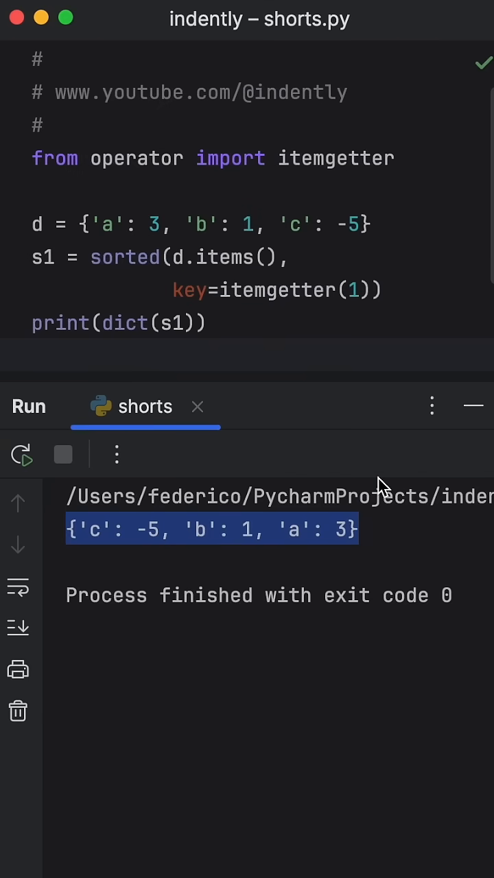
pyautogui.click(198, 406)
pyautogui.write(',')
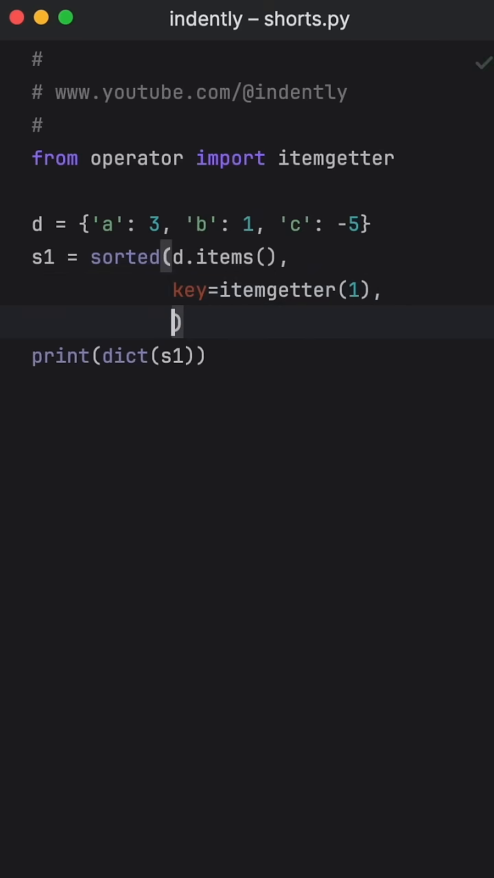
# - Begin the reverse argument in the sorted call before clearing the sorting lines
pyautogui.write('re')
pyautogui.write('print(d')
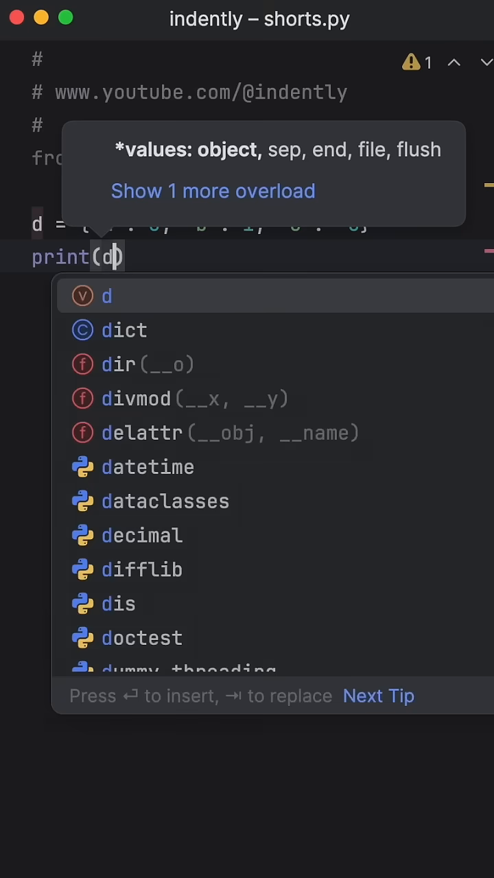
# - Write print(dict(sorted(d.items(), reverse=True))) for d = {'z': 1, 'k': 2, 'a': 3} and run it
pyautogui.write('.items()')
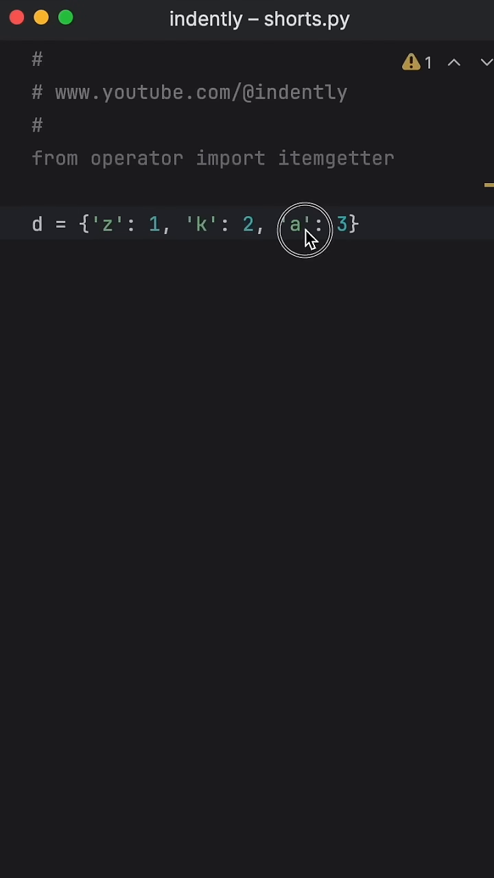
pyautogui.write('print(')
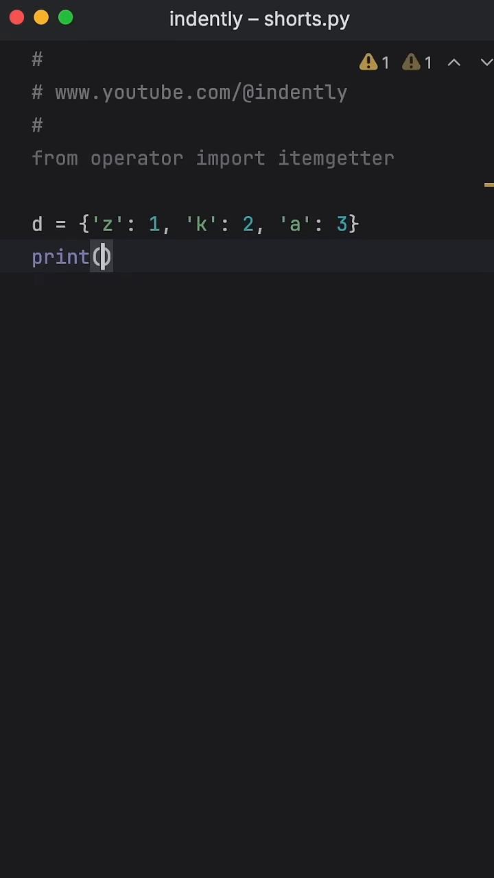
pyautogui.write('sorted(d.items(')
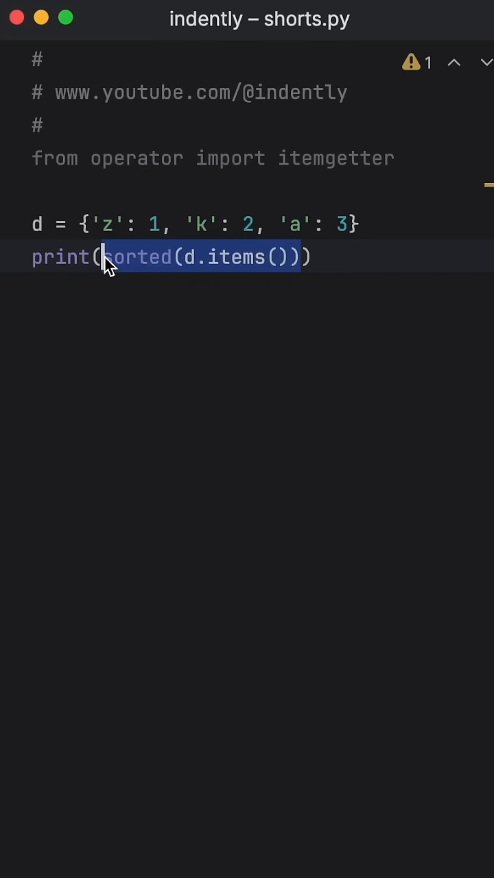
pyautogui.write('dict(')
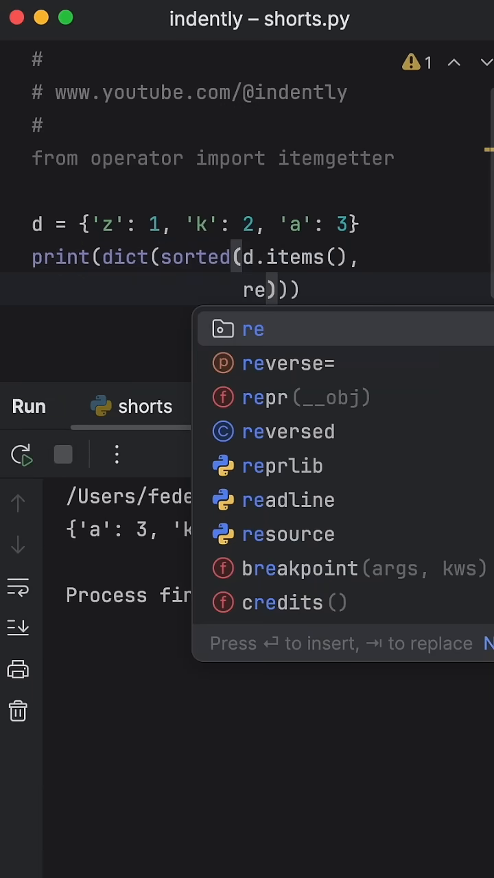
pyautogui.click(288, 362)
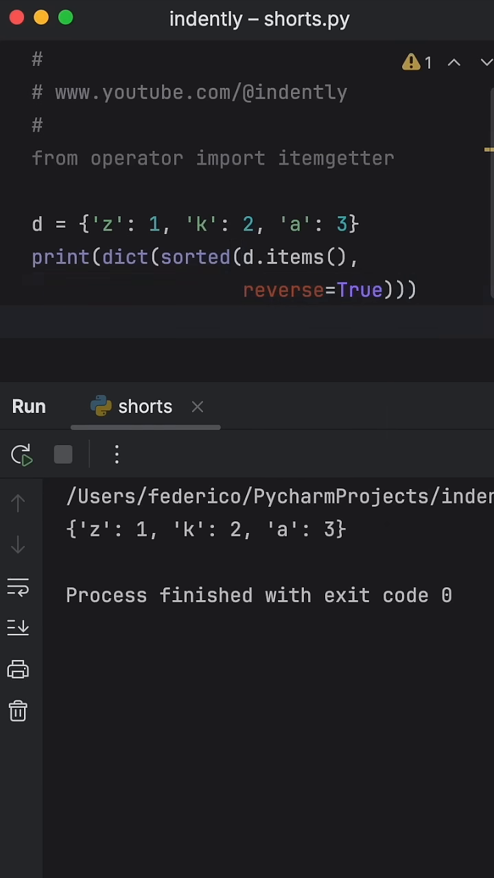